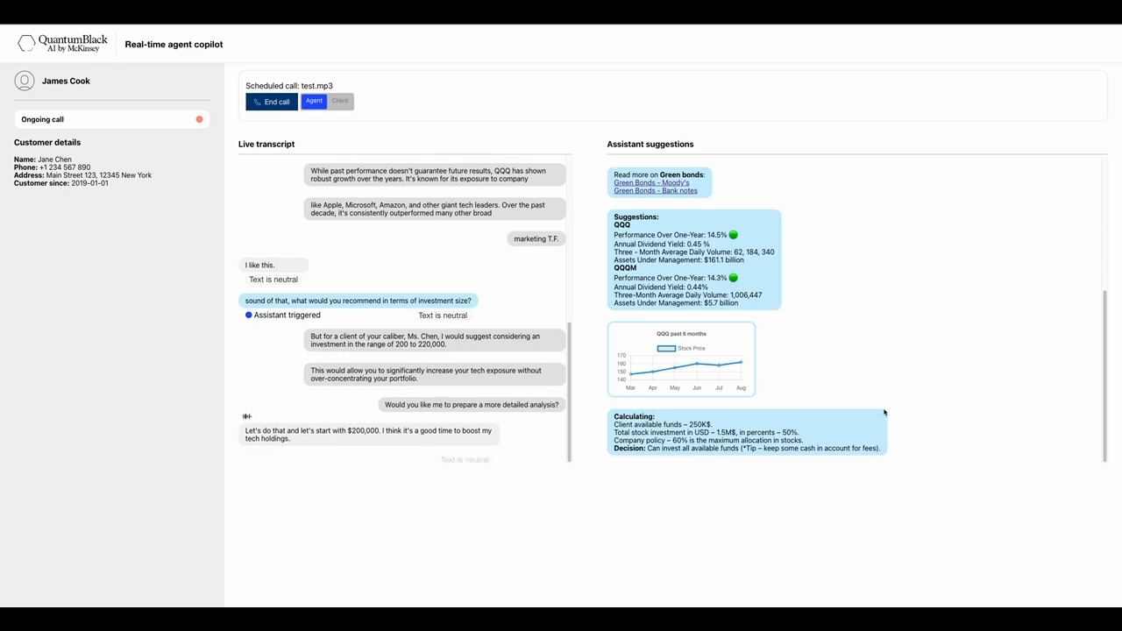
scroll(down, 3)
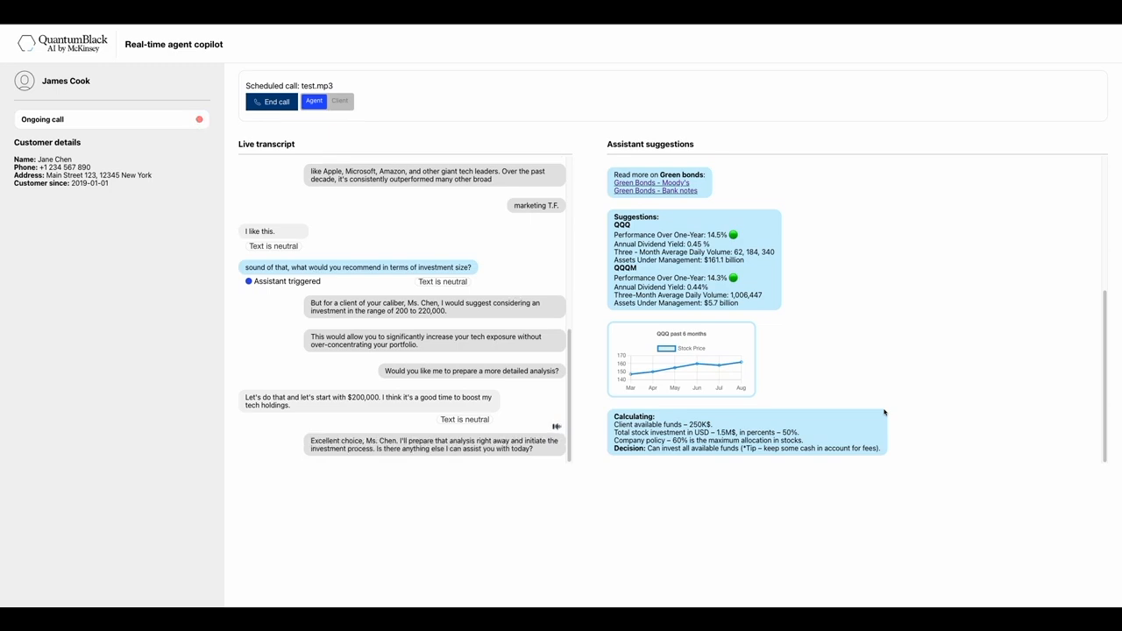
scroll(down, 3)
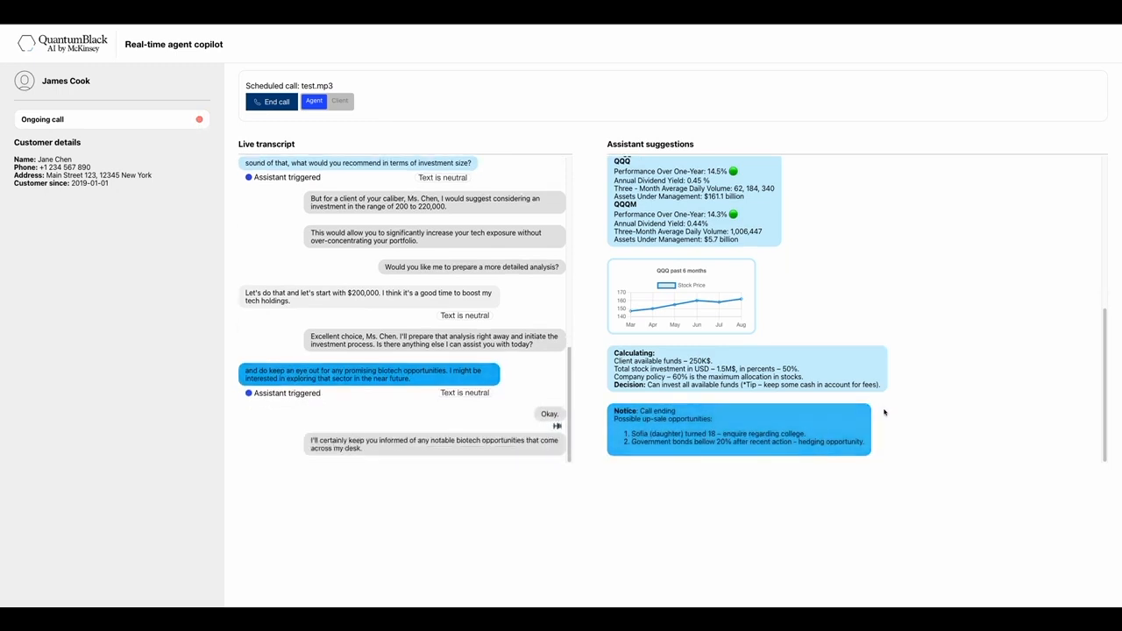
scroll(down, 3)
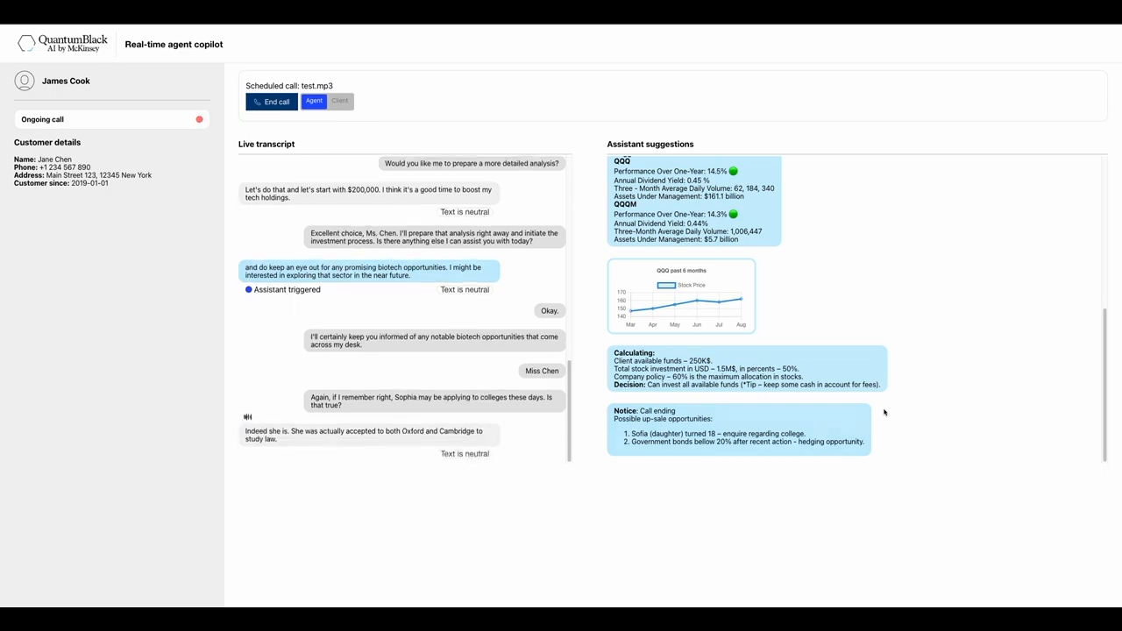
scroll(down, 3)
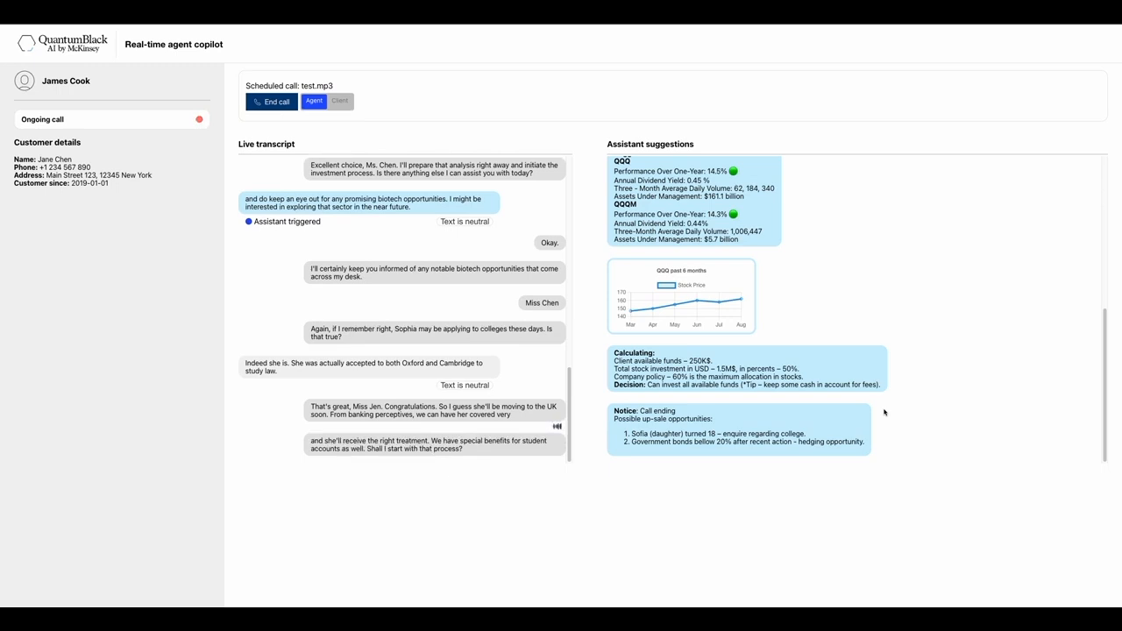
scroll(down, 3)
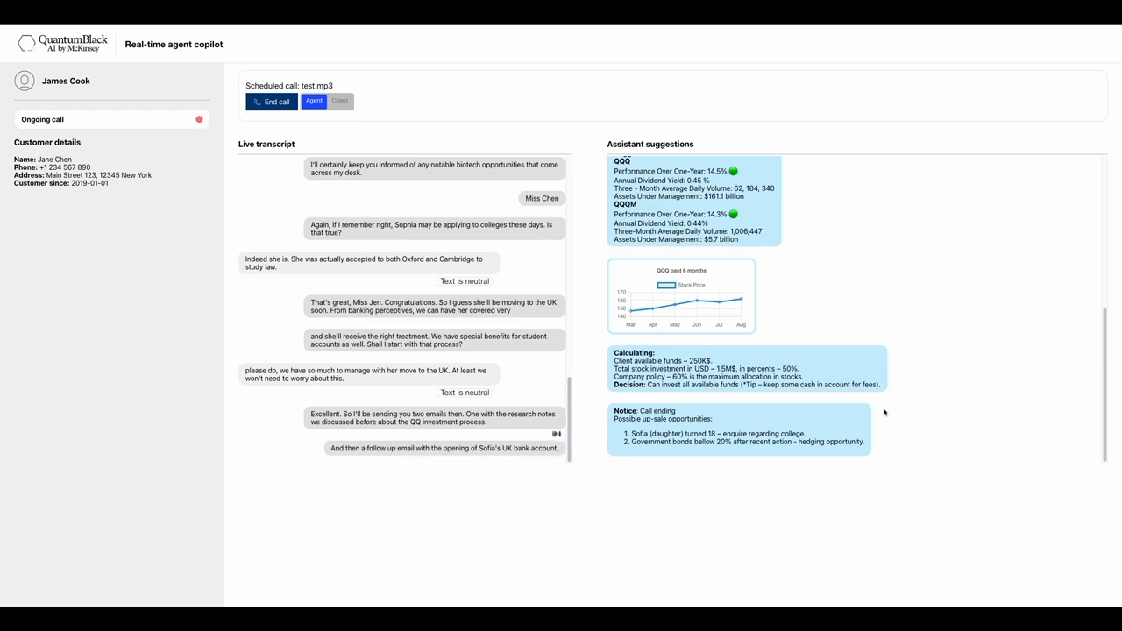
scroll(down, 3)
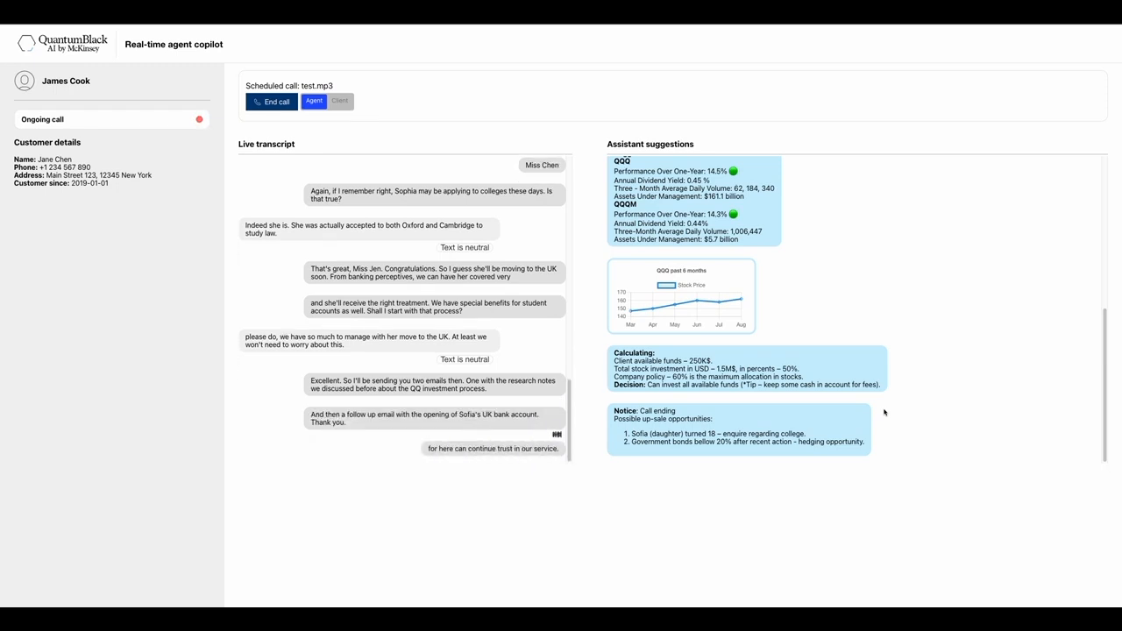